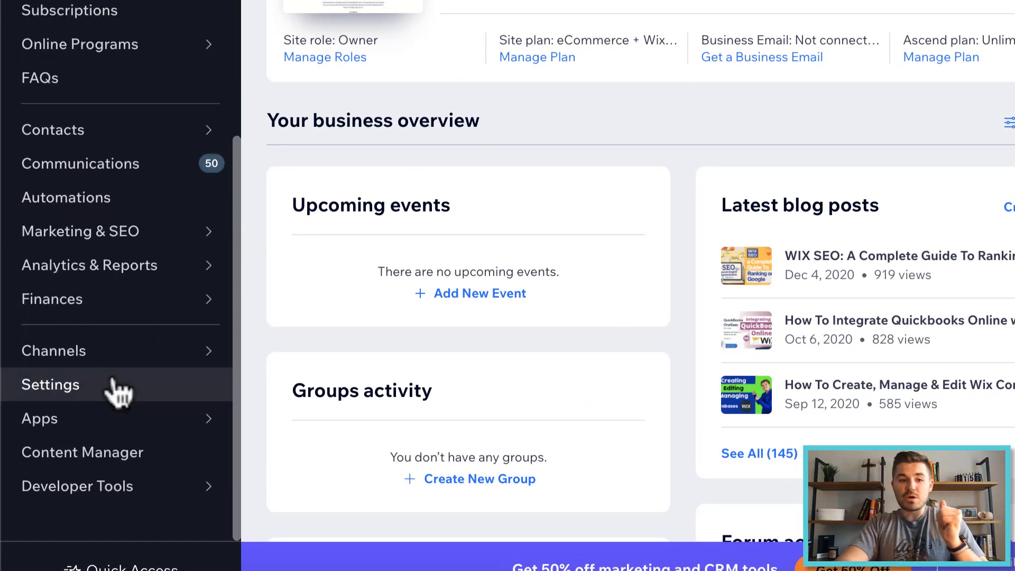
# Reach the Accept Payments page from Settings under eCommerce & Finance.
pyautogui.click(51, 385)
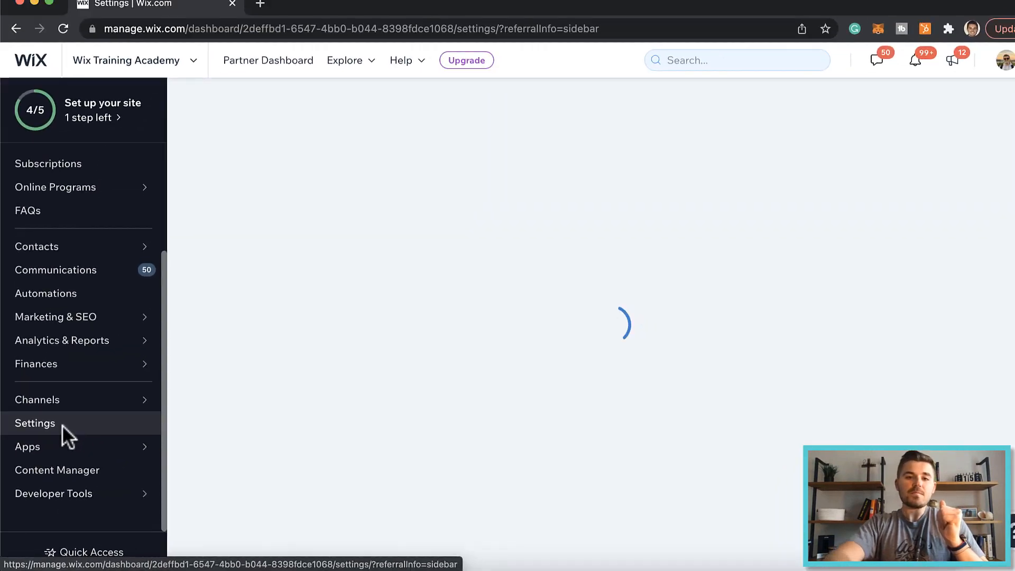
pyautogui.click(35, 423)
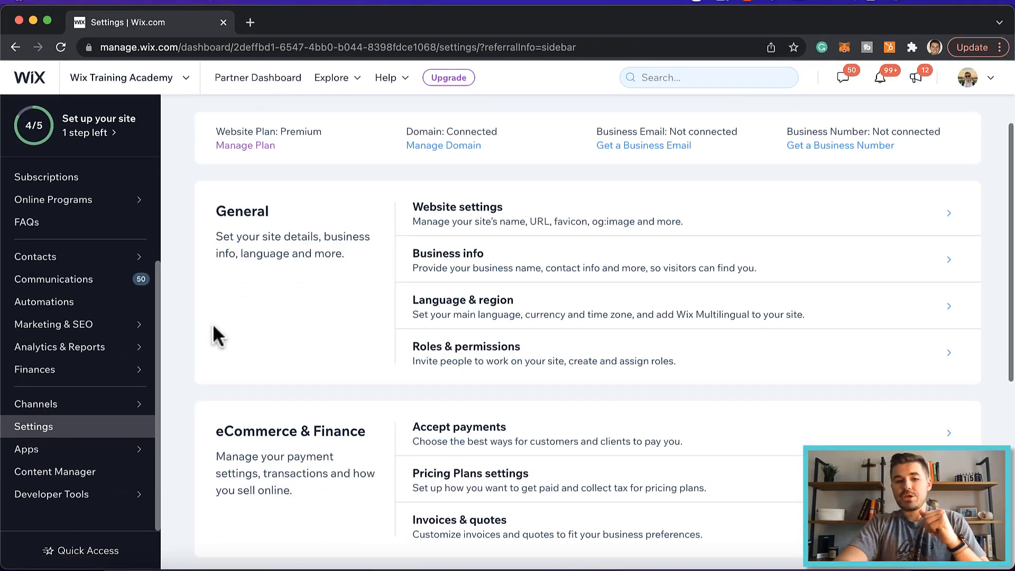
pyautogui.scroll(-3)
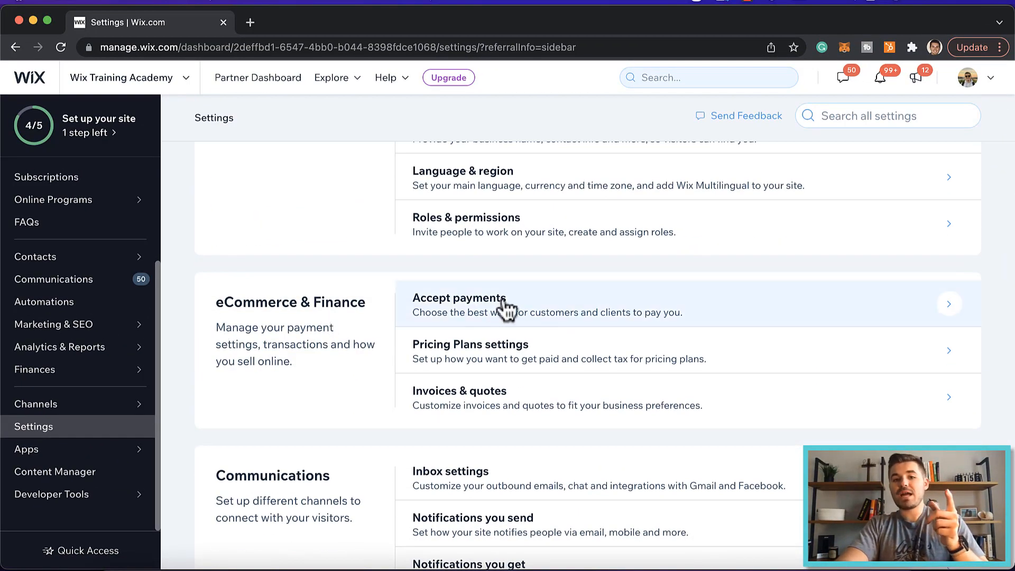
pyautogui.click(459, 305)
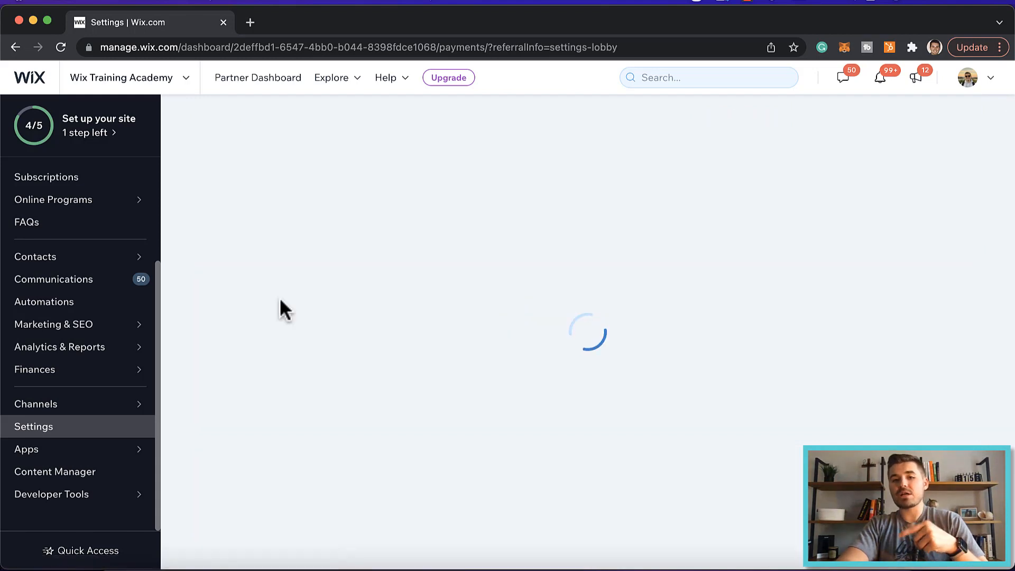
pyautogui.moveTo(261, 254)
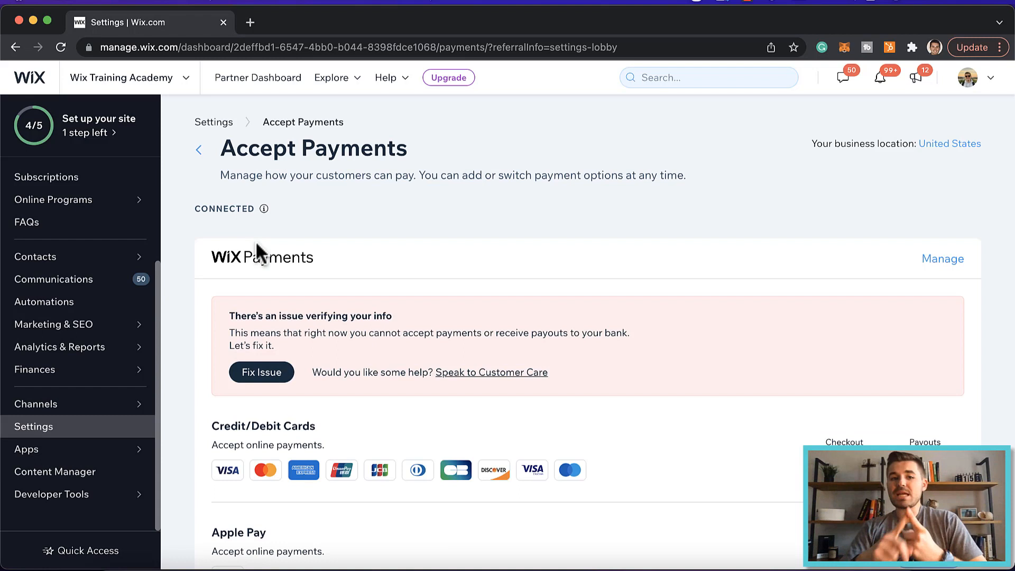
pyautogui.moveTo(244, 255)
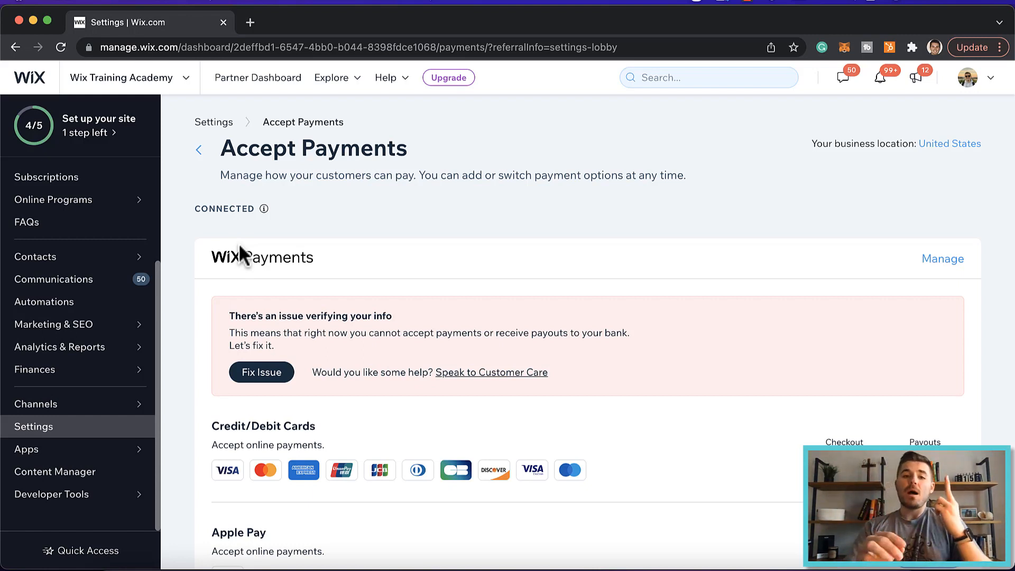
pyautogui.scroll(-3)
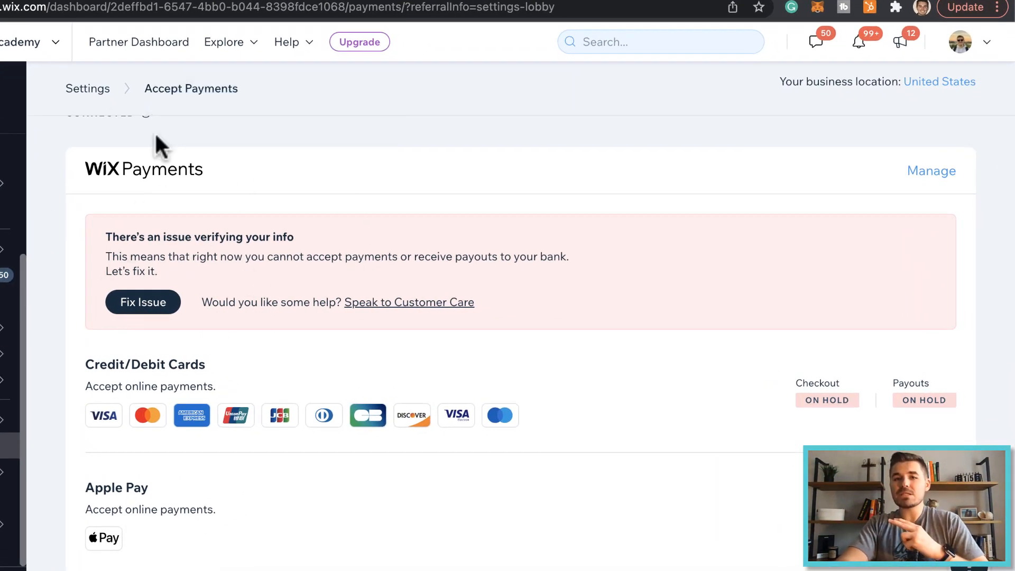
pyautogui.moveTo(346, 94)
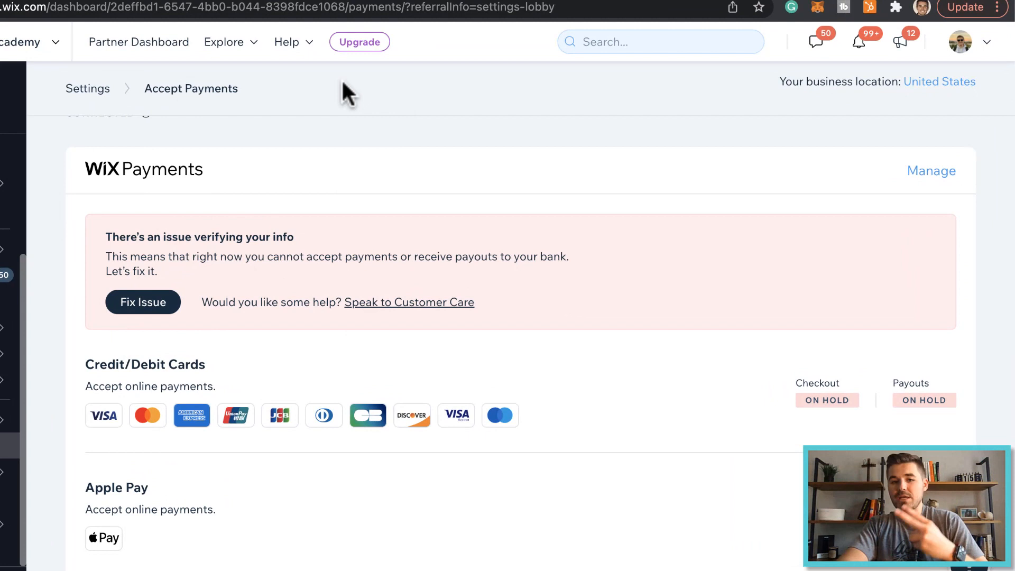
pyautogui.moveTo(422, 219)
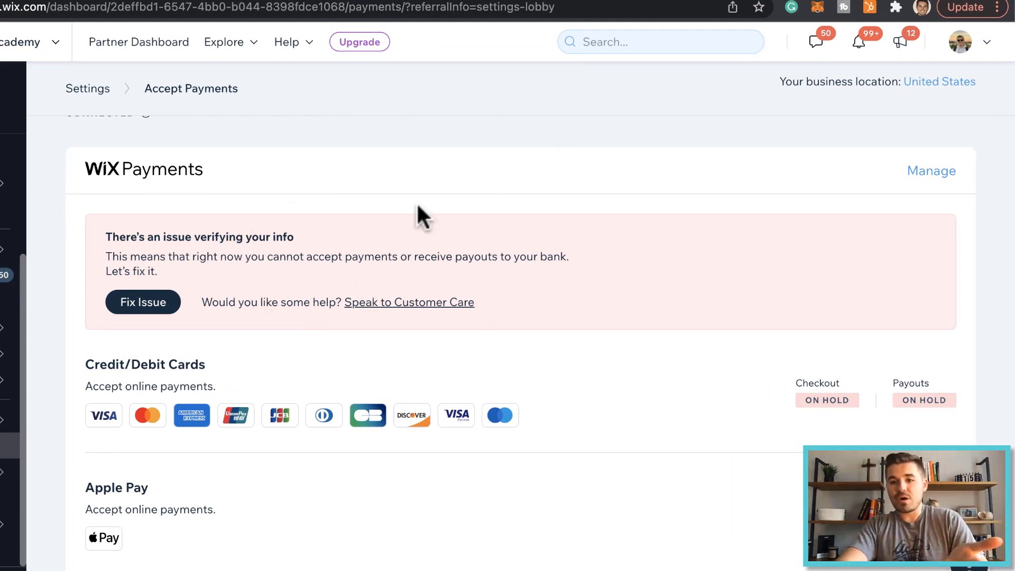
pyautogui.moveTo(755, 309)
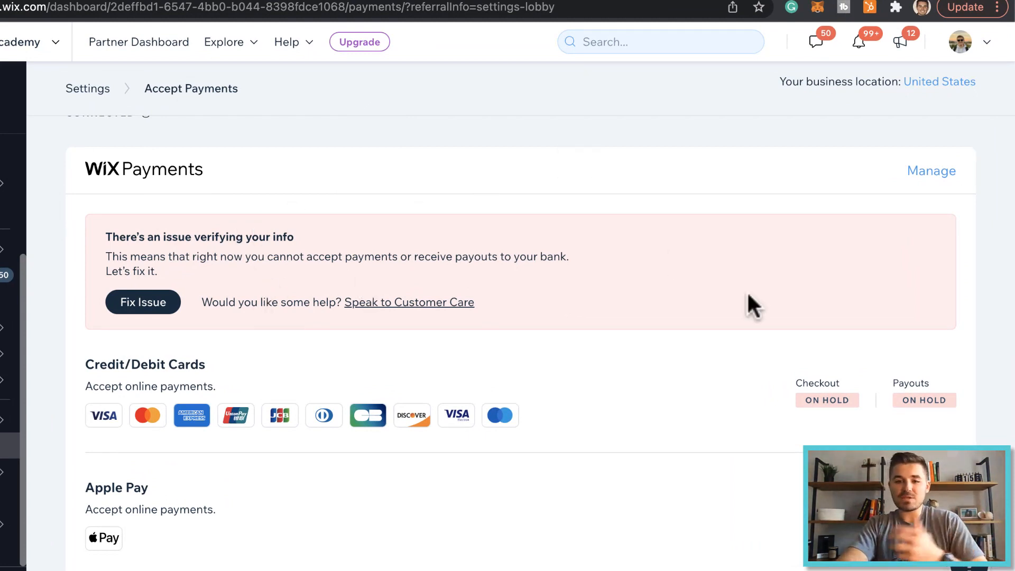
pyautogui.moveTo(842, 439)
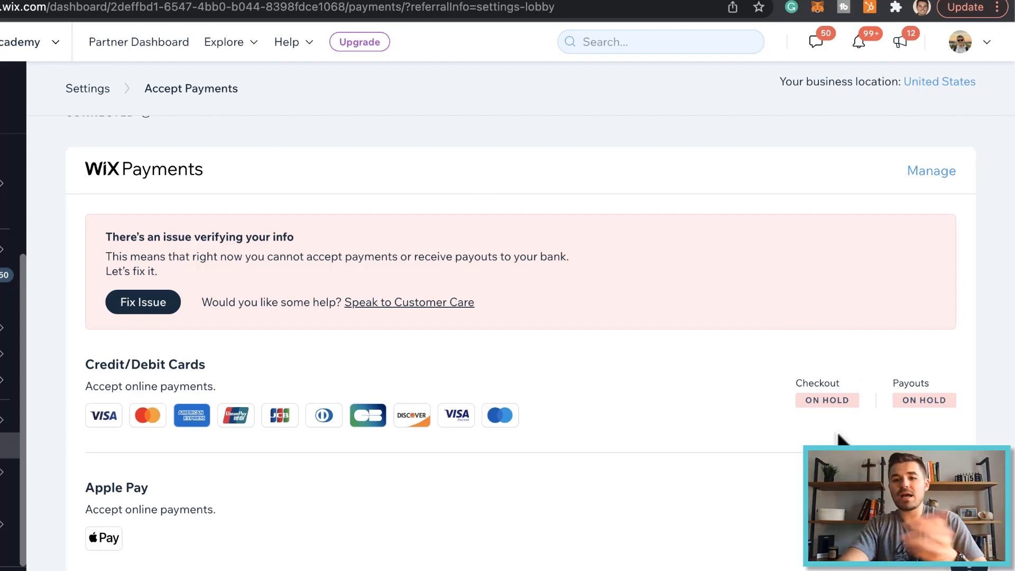
pyautogui.moveTo(768, 249)
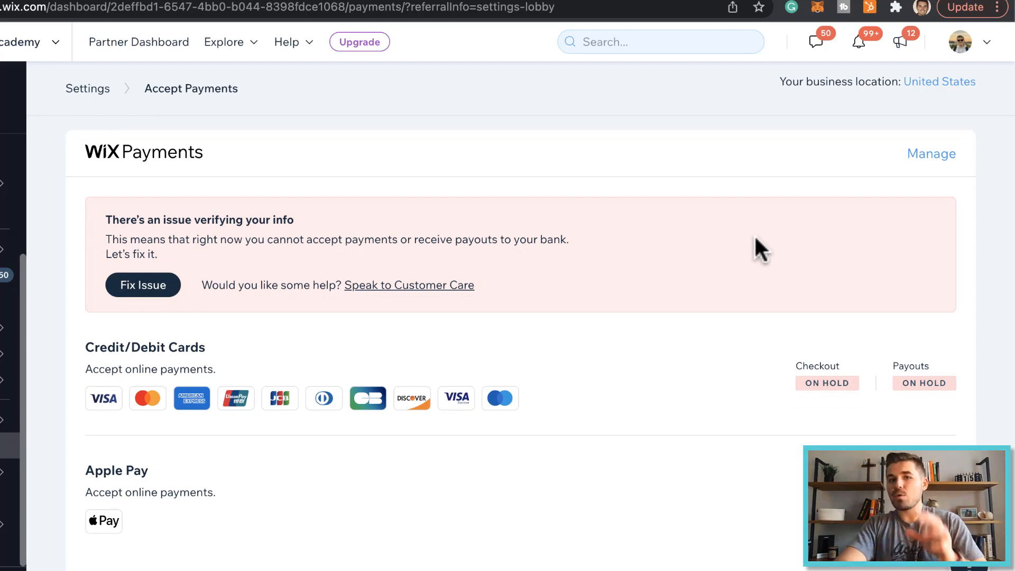
pyautogui.scroll(-3)
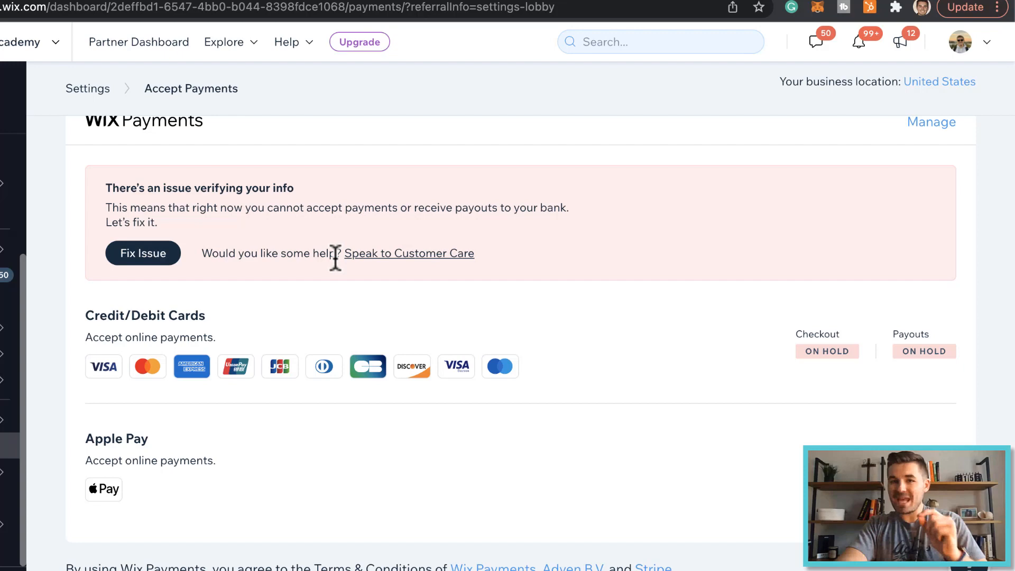
pyautogui.moveTo(395, 293)
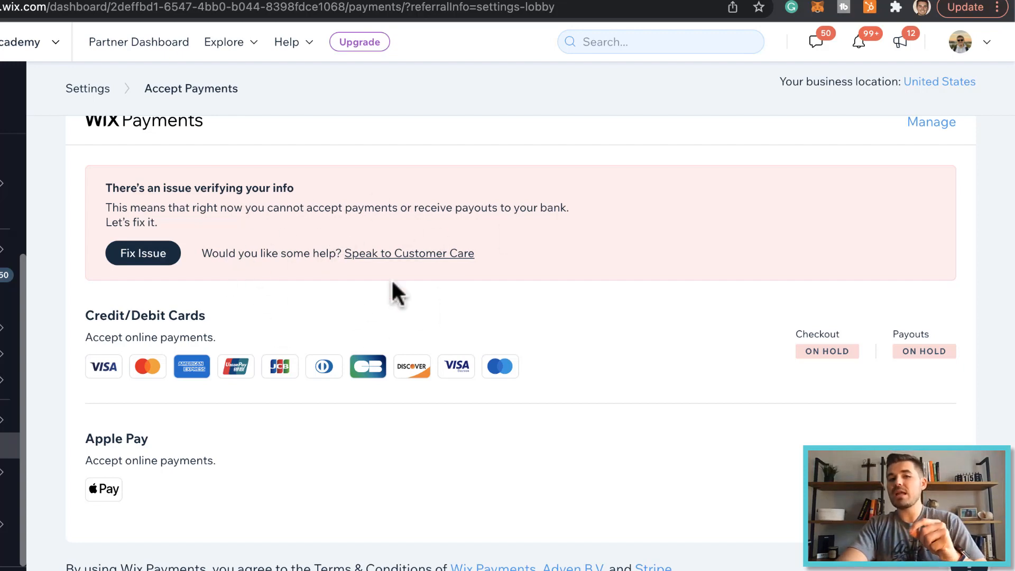
pyautogui.moveTo(605, 253)
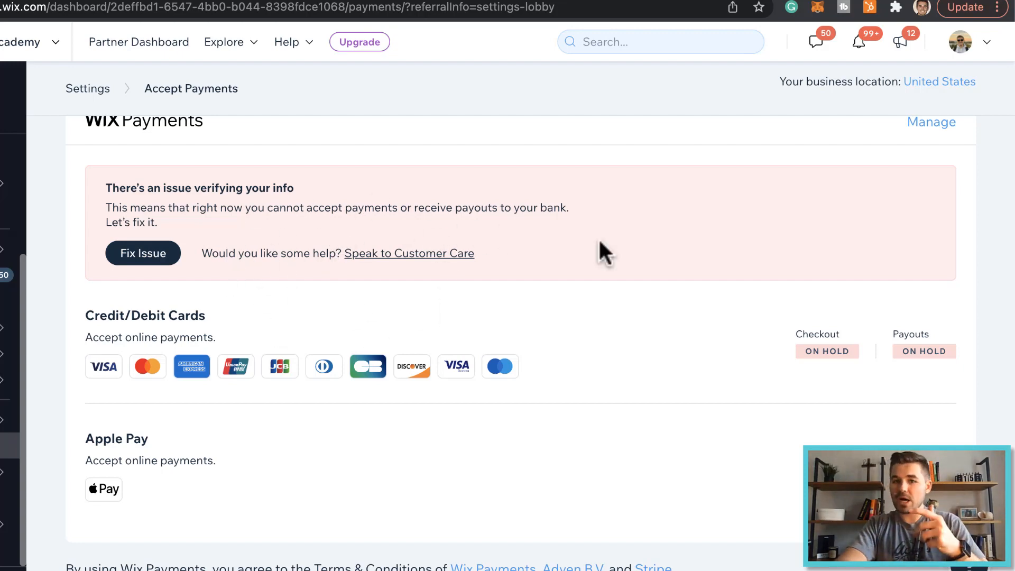
pyautogui.moveTo(148, 373)
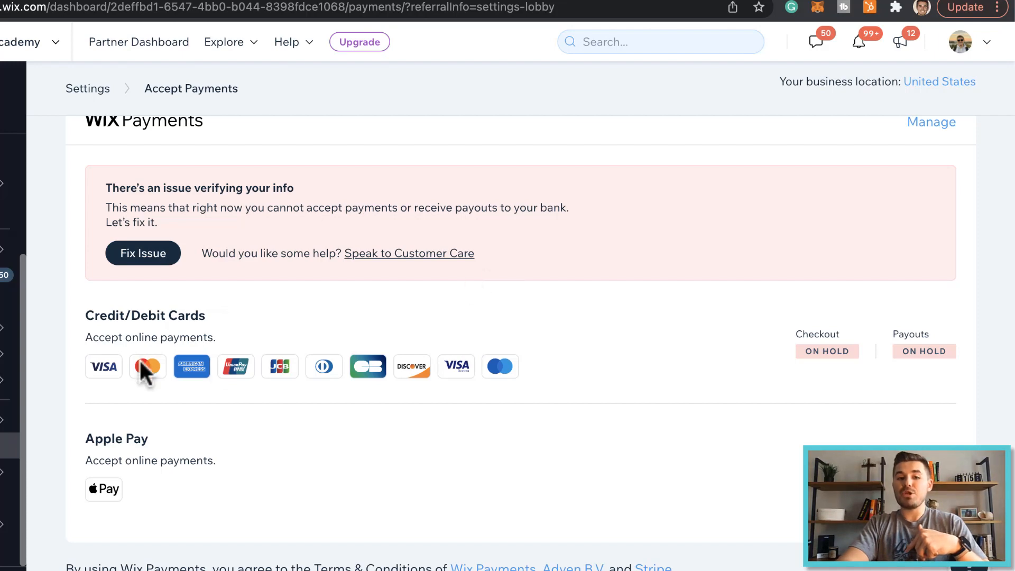
pyautogui.moveTo(348, 321)
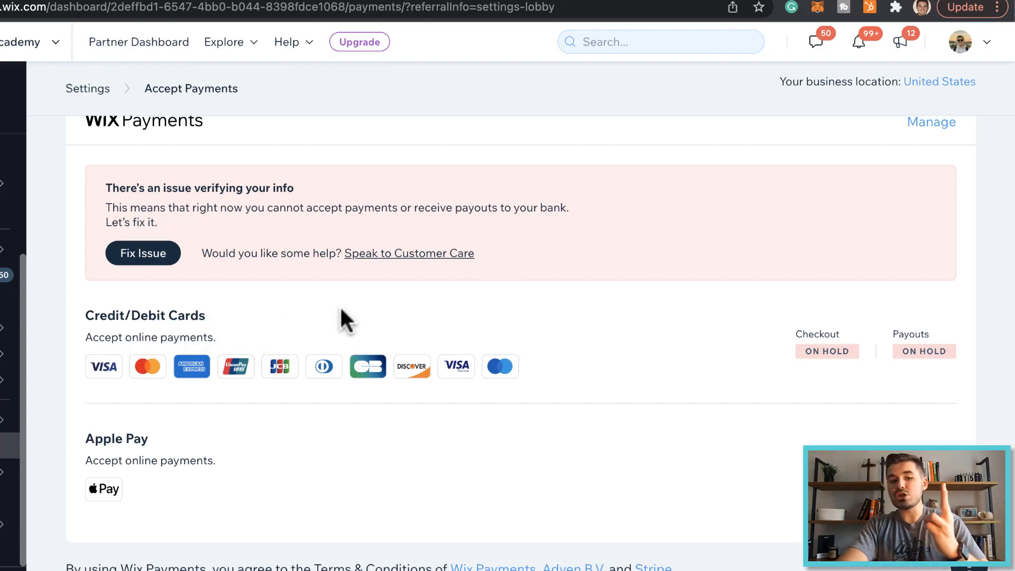
pyautogui.moveTo(226, 485)
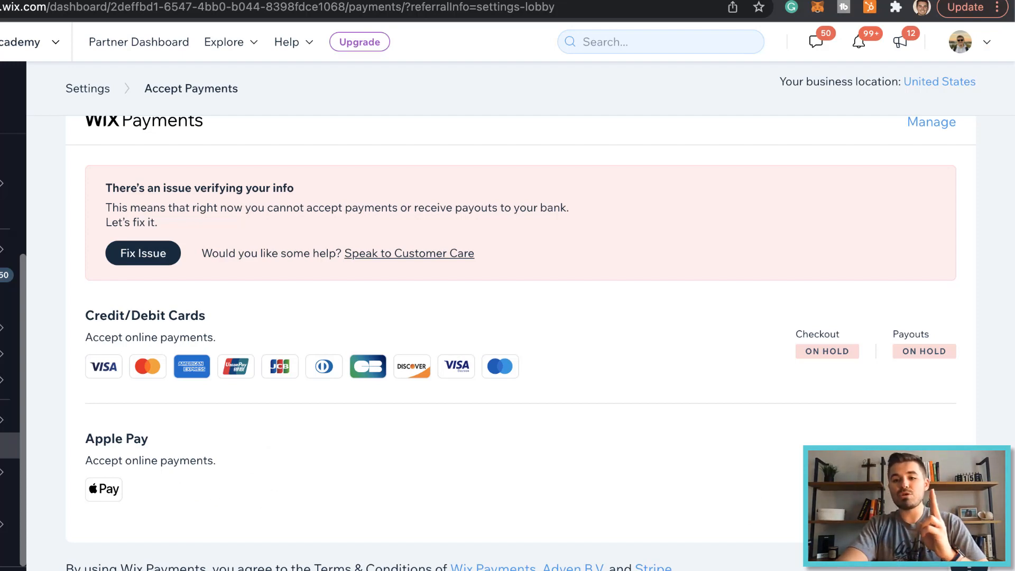
pyautogui.moveTo(742, 513)
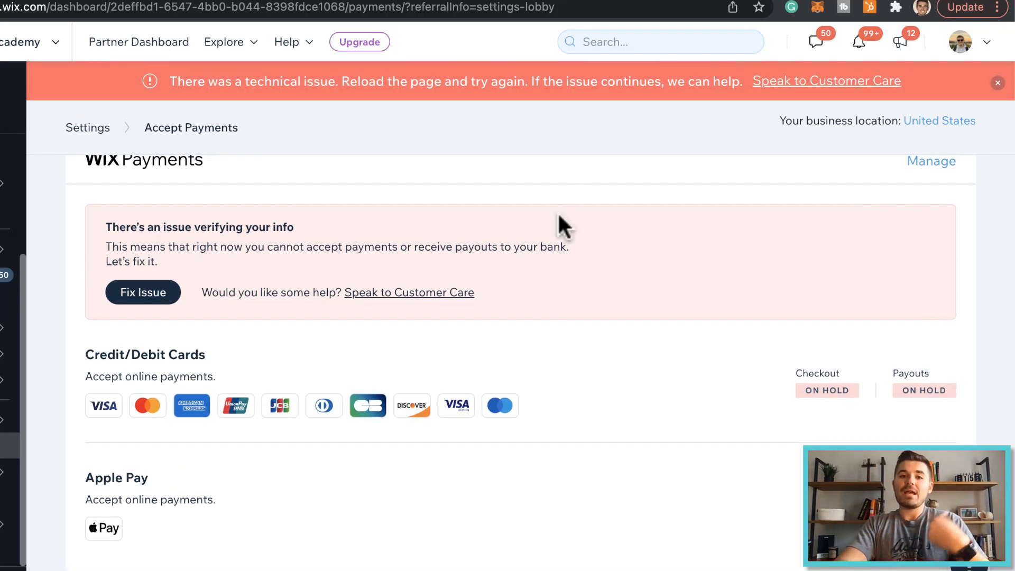
pyautogui.moveTo(454, 83)
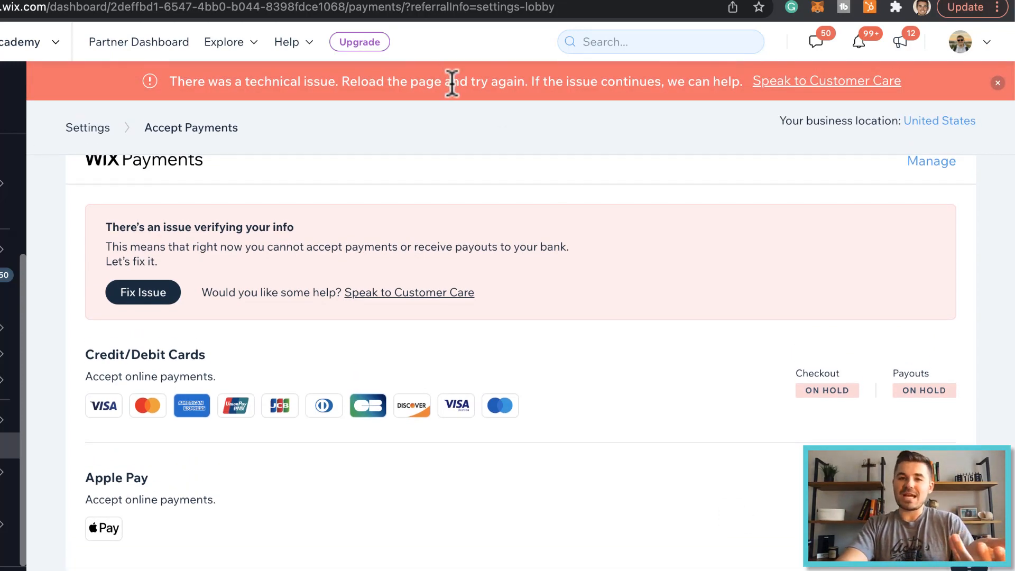
pyautogui.moveTo(346, 279)
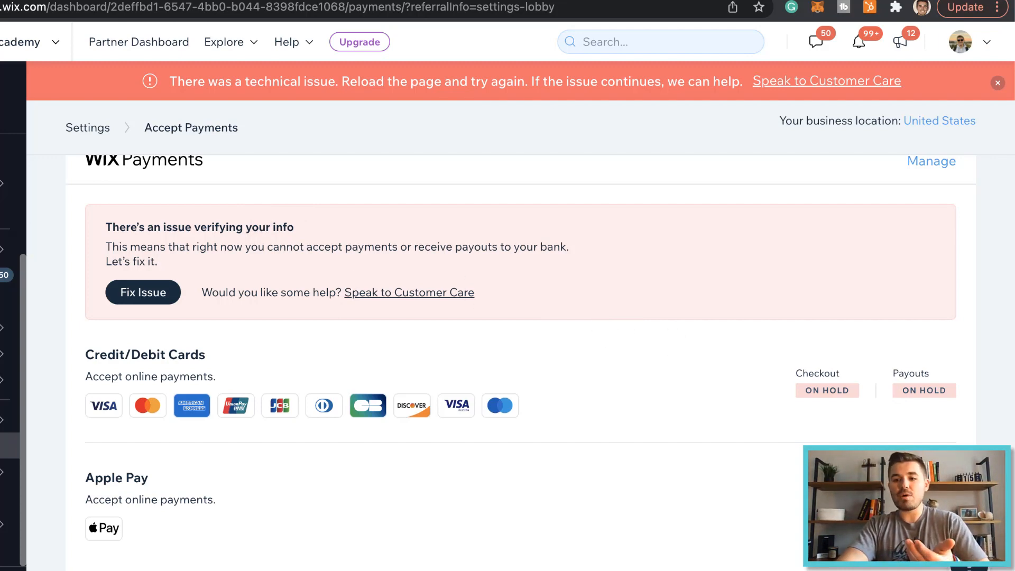
pyautogui.moveTo(822, 390)
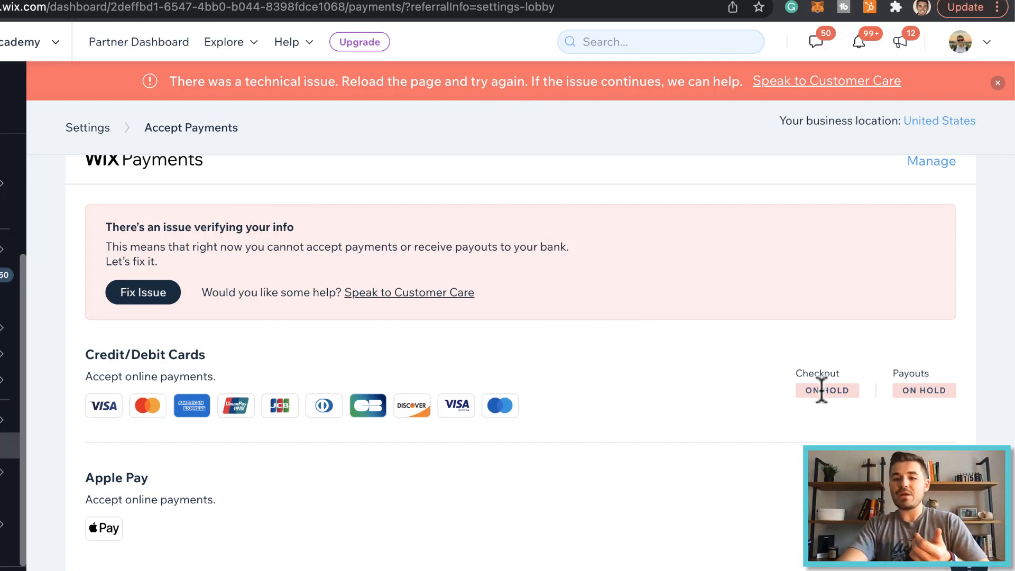
pyautogui.moveTo(487, 266)
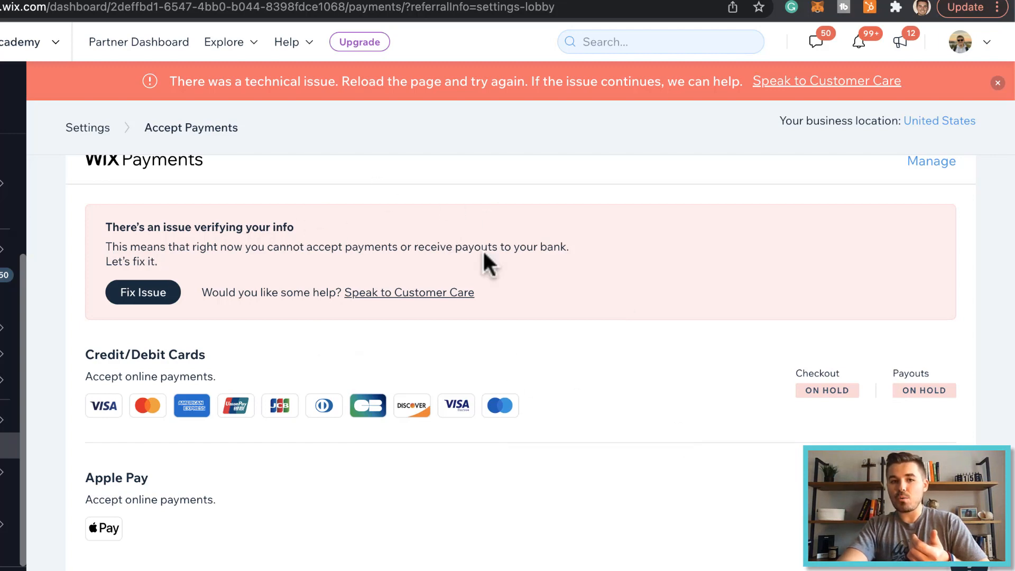
pyautogui.moveTo(714, 371)
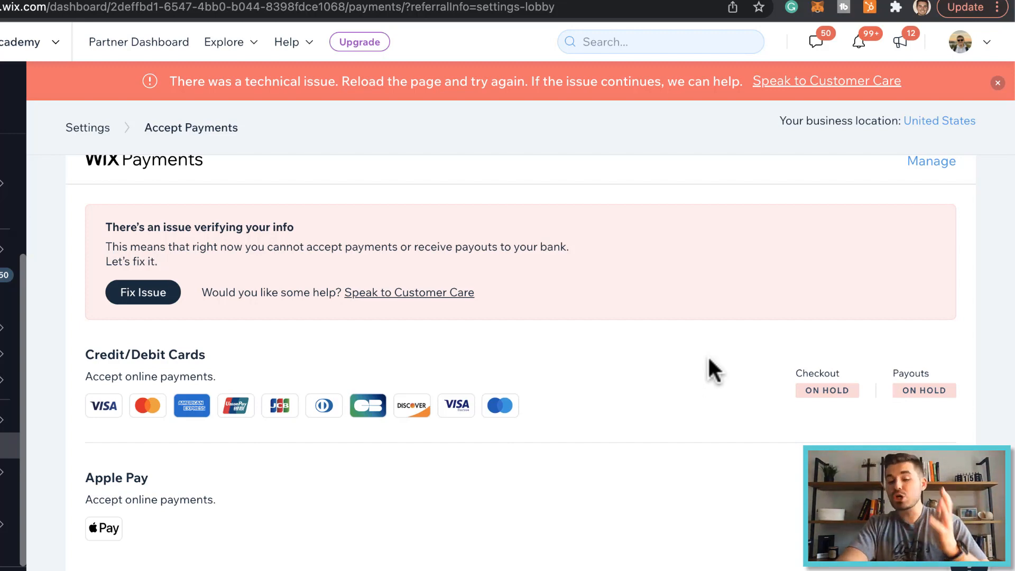
pyautogui.moveTo(621, 472)
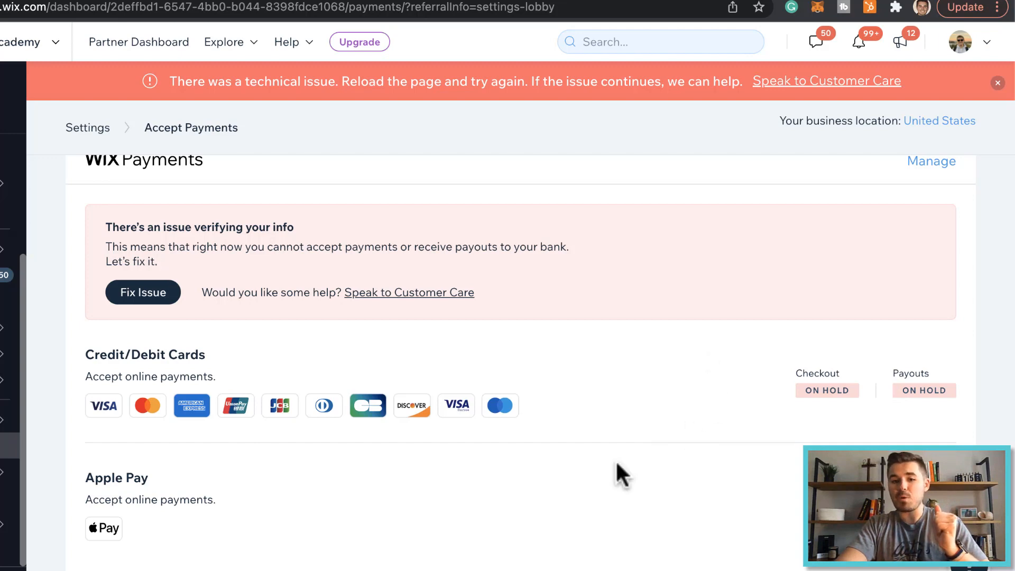
pyautogui.moveTo(499, 405)
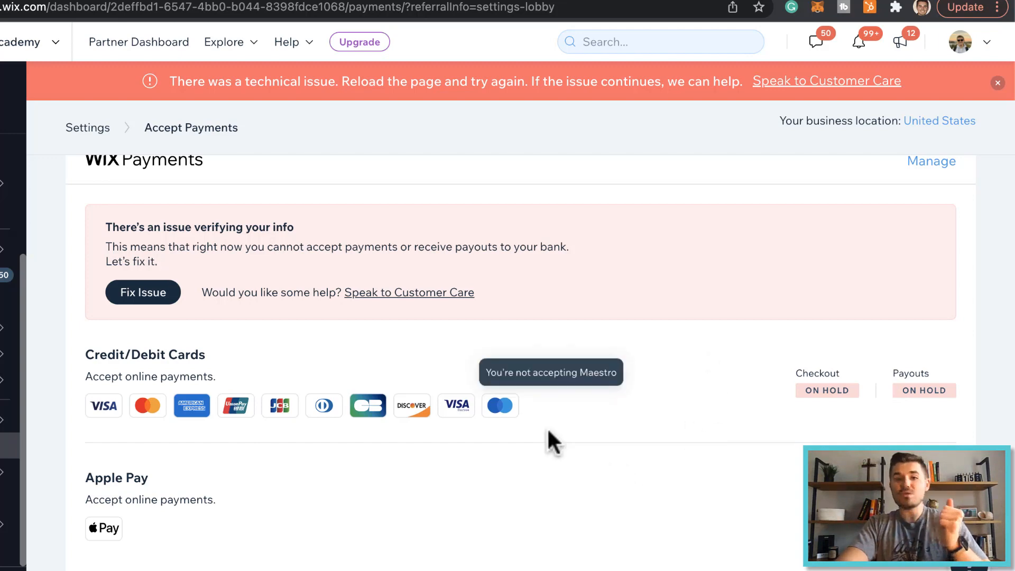
pyautogui.moveTo(658, 270)
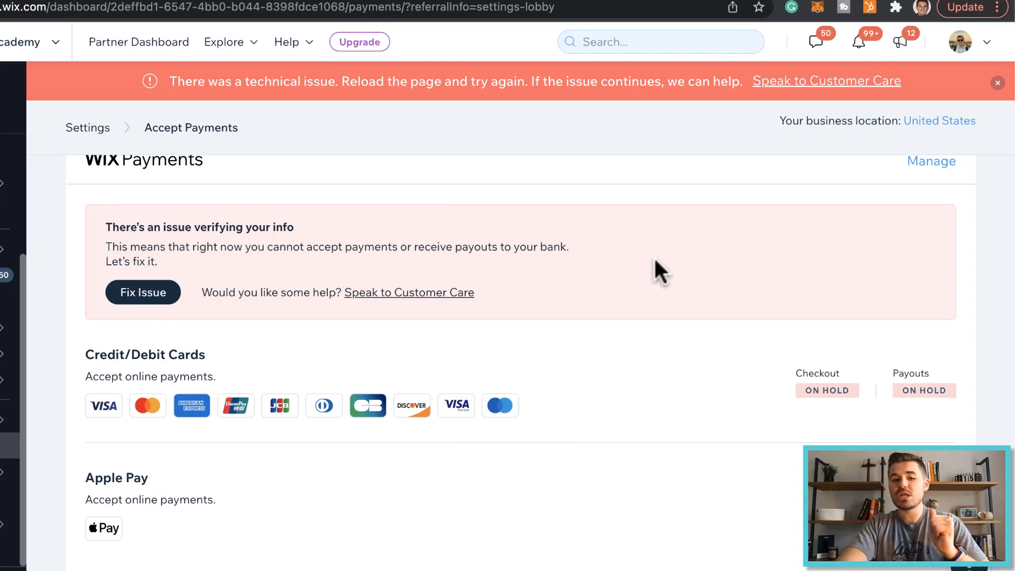
pyautogui.moveTo(730, 520)
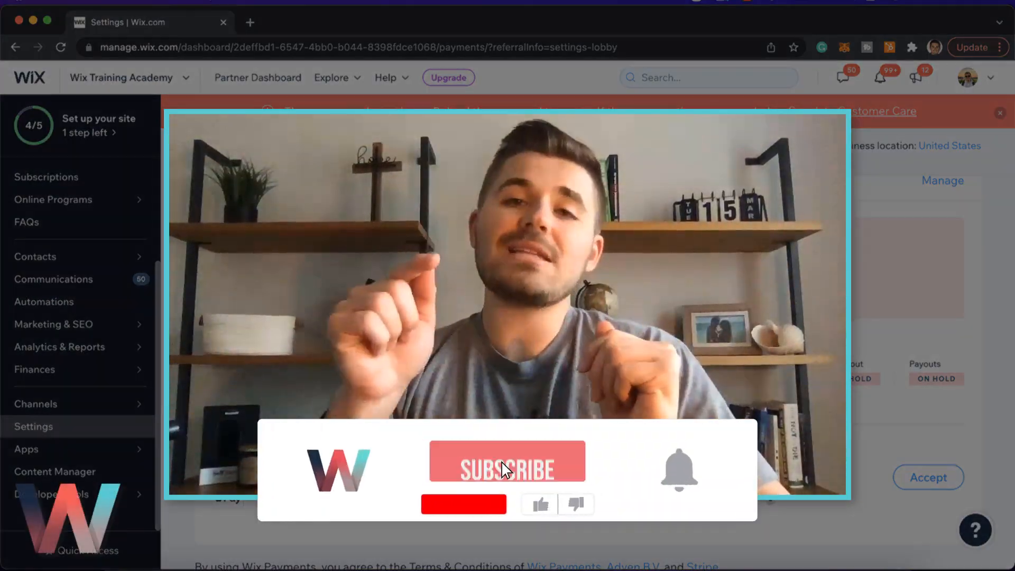
pyautogui.click(507, 461)
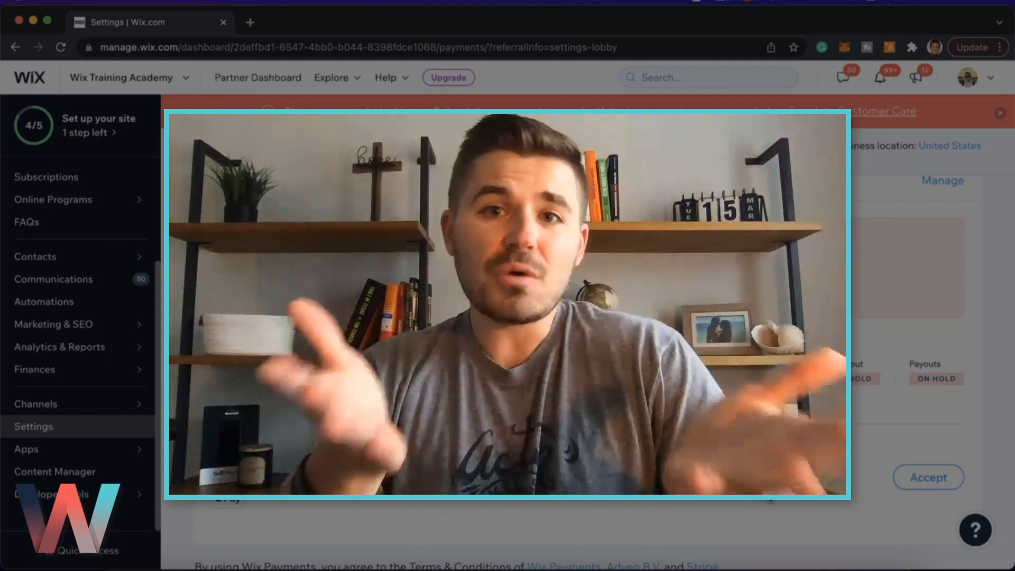
pyautogui.write('Leave a c')
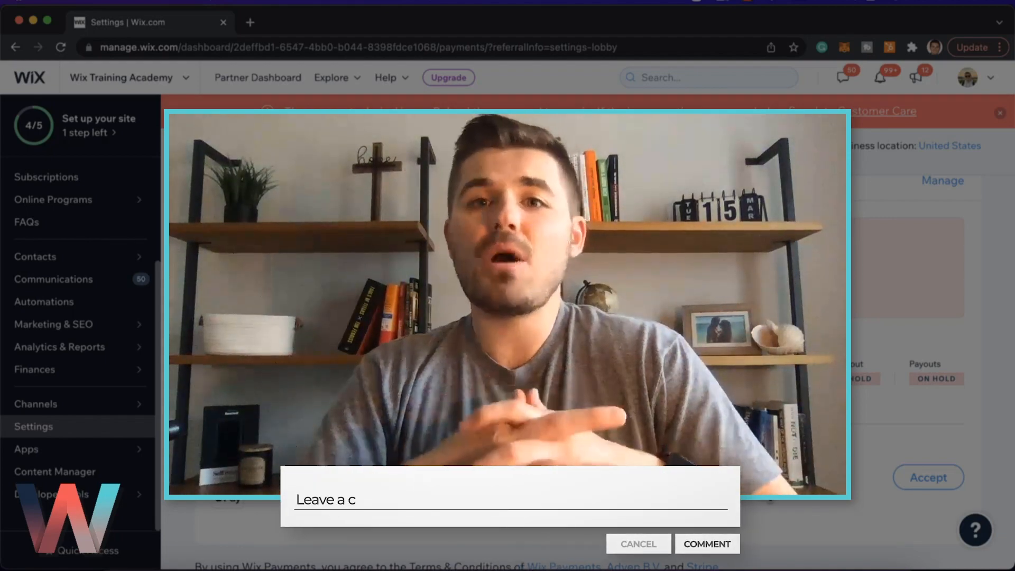